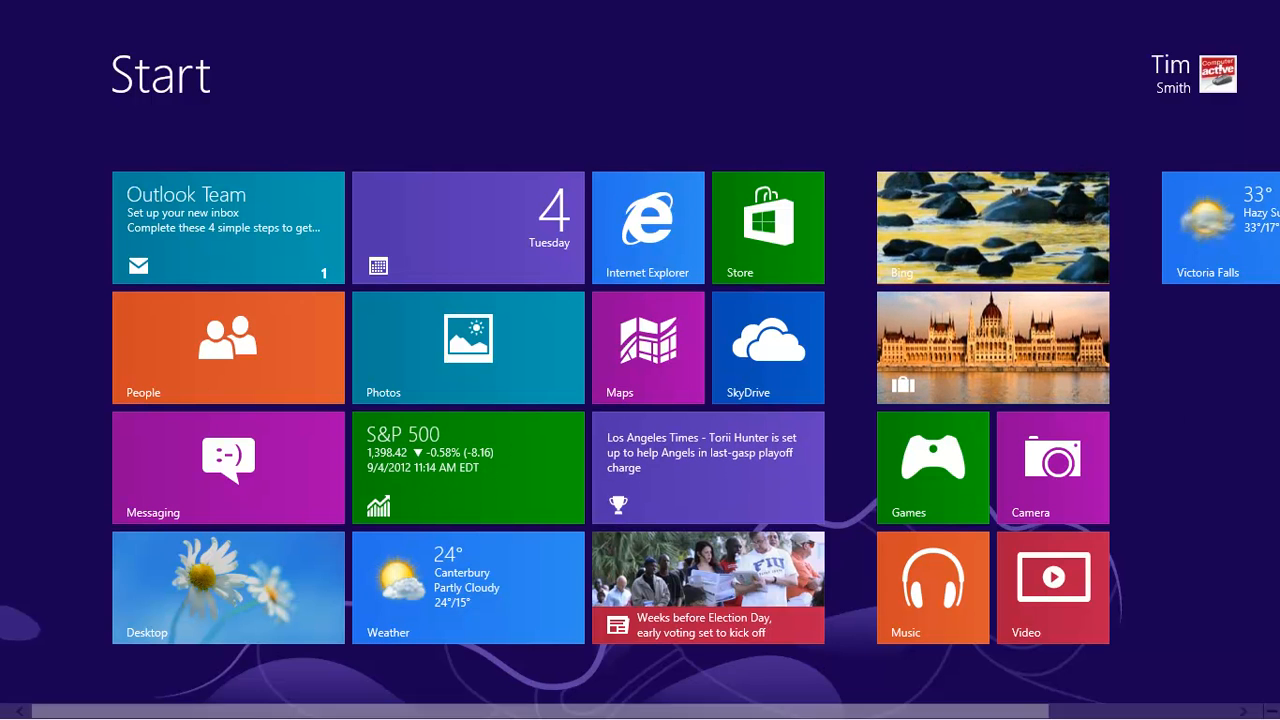
pyautogui.moveTo(1235, 405)
pyautogui.write('action center')
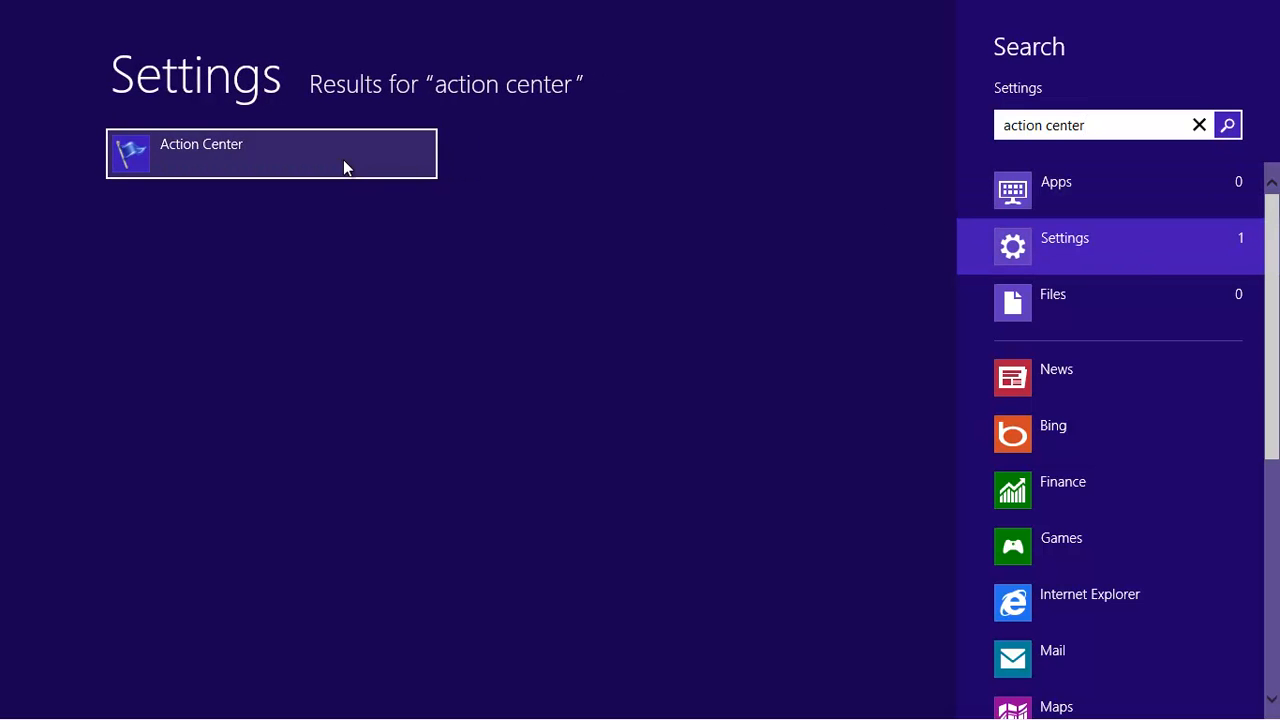
# Open Action Center from the 'action center' settings search results.
pyautogui.click(270, 153)
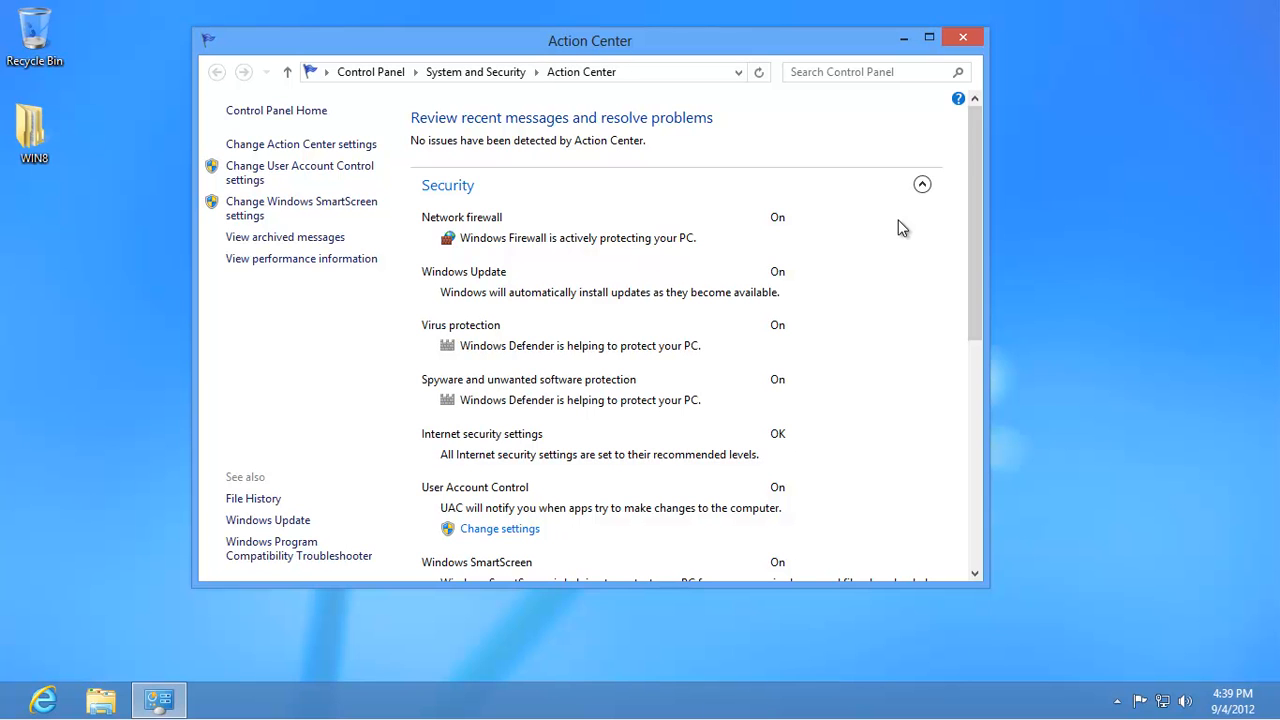
# Collapse the Security details in Action Center after reviewing them.
pyautogui.click(922, 184)
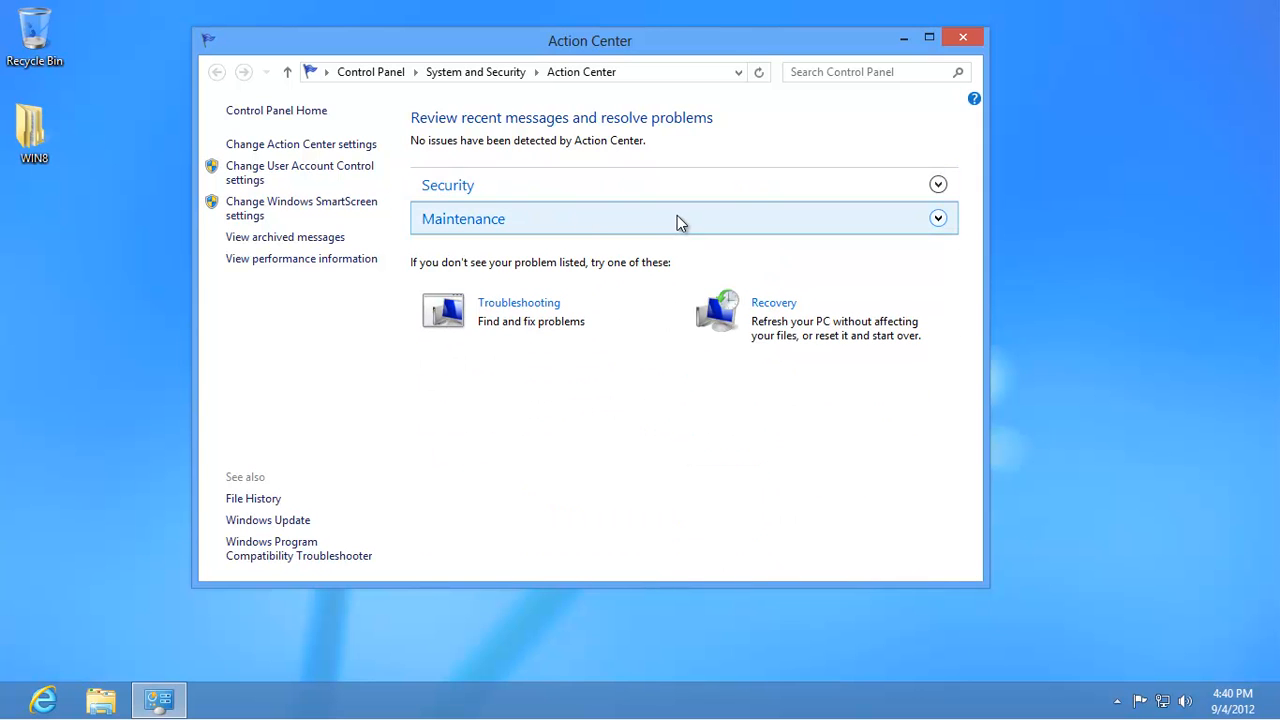
# Rate the computer from Performance Information and Tools, yielding a 2.0 base score.
pyautogui.click(301, 258)
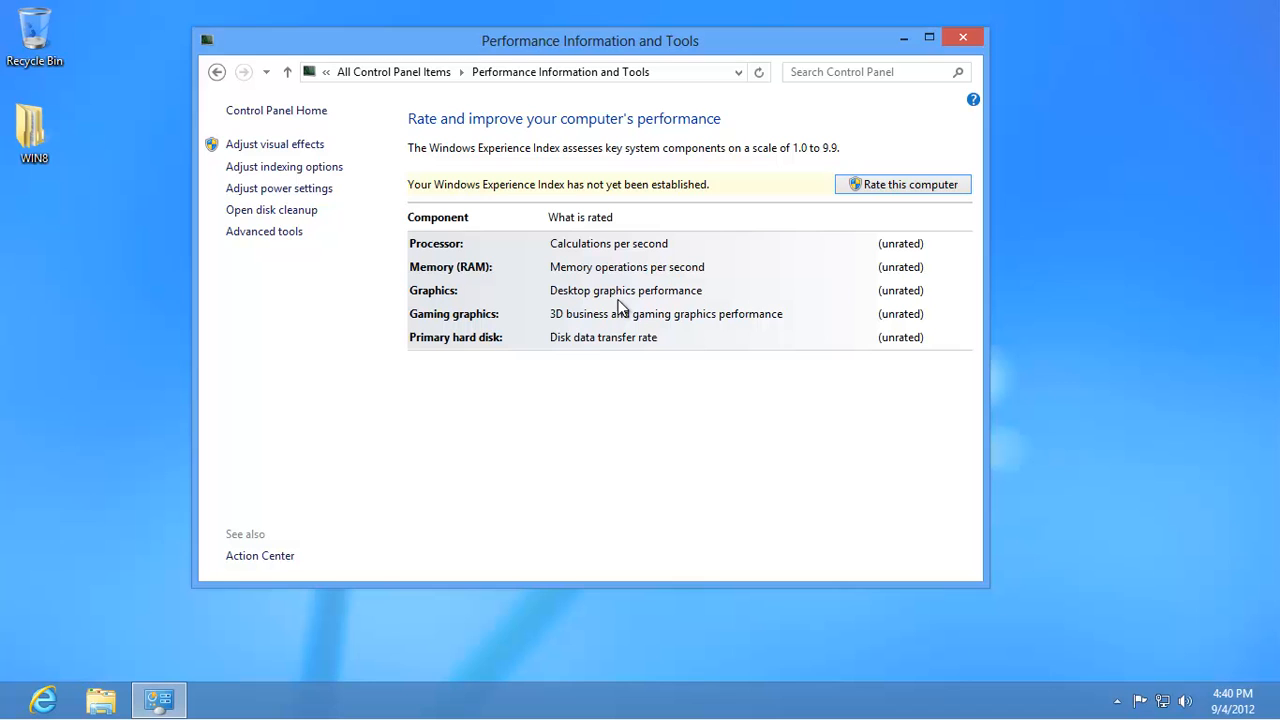
pyautogui.moveTo(860, 320)
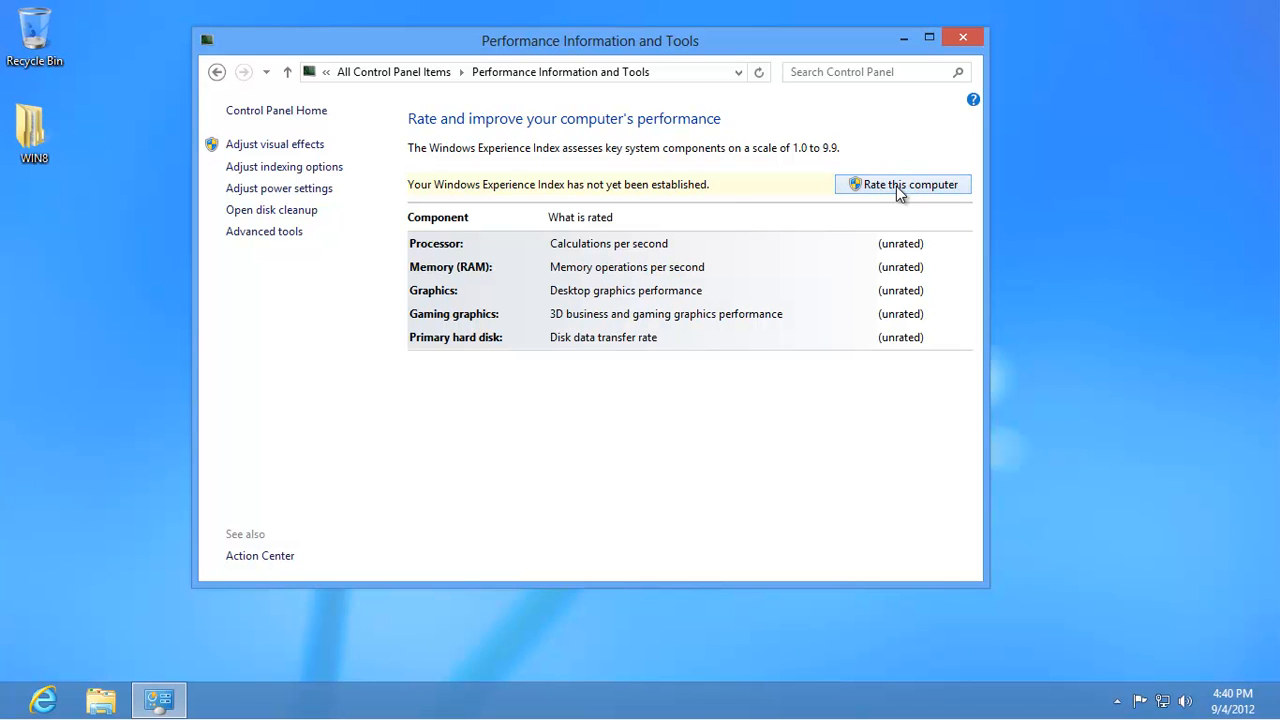
pyautogui.click(908, 184)
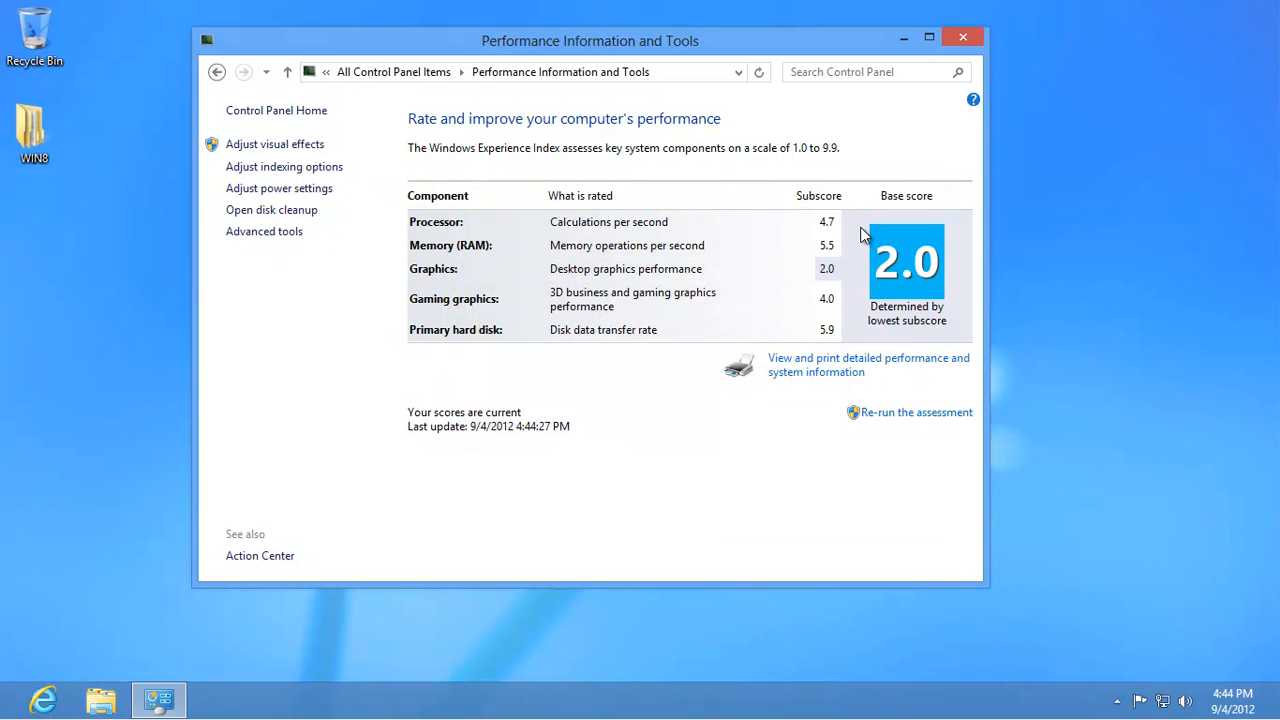
pyautogui.moveTo(409, 62)
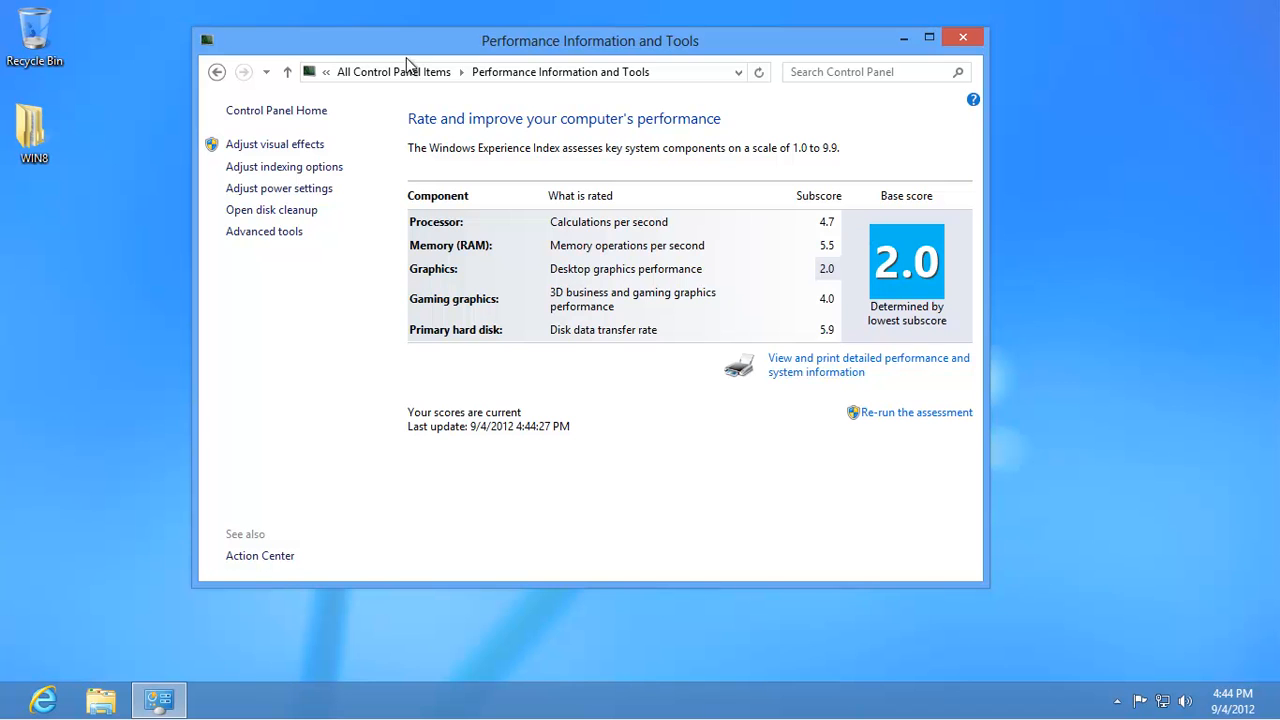
# Go to System and Security > Windows Firewall and select the firewall turn-off option.
pyautogui.click(260, 555)
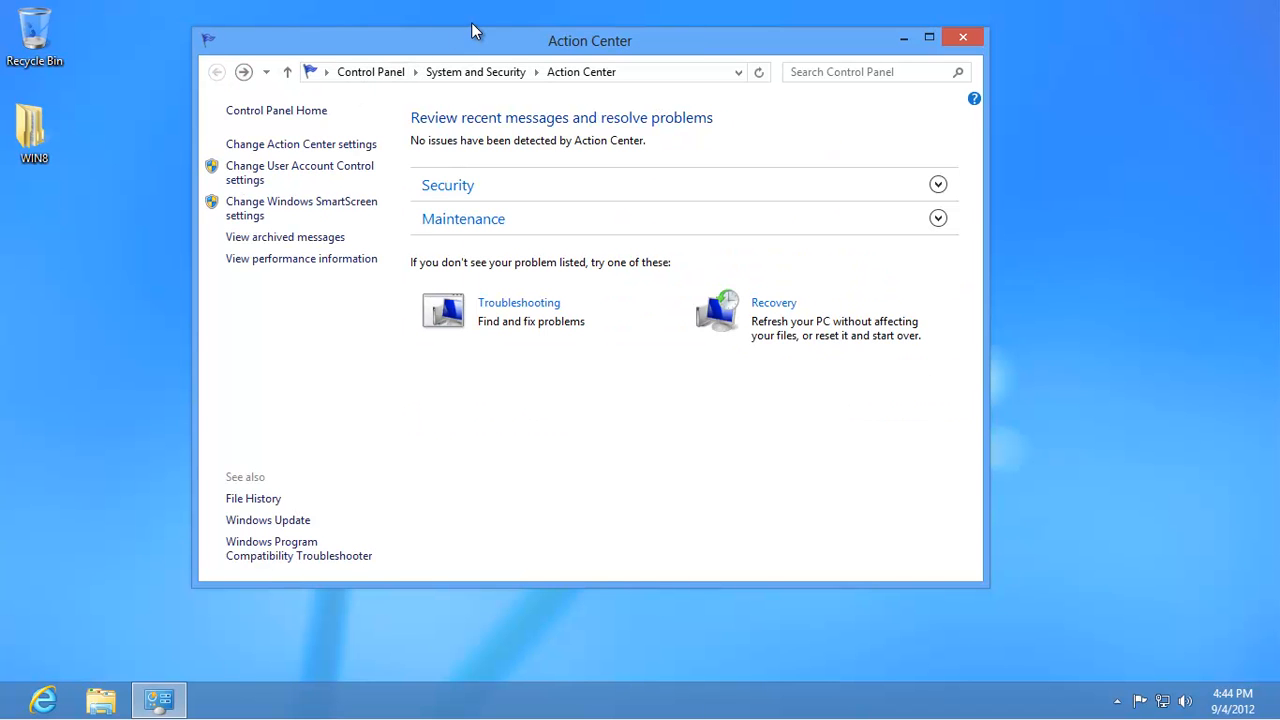
pyautogui.click(478, 71)
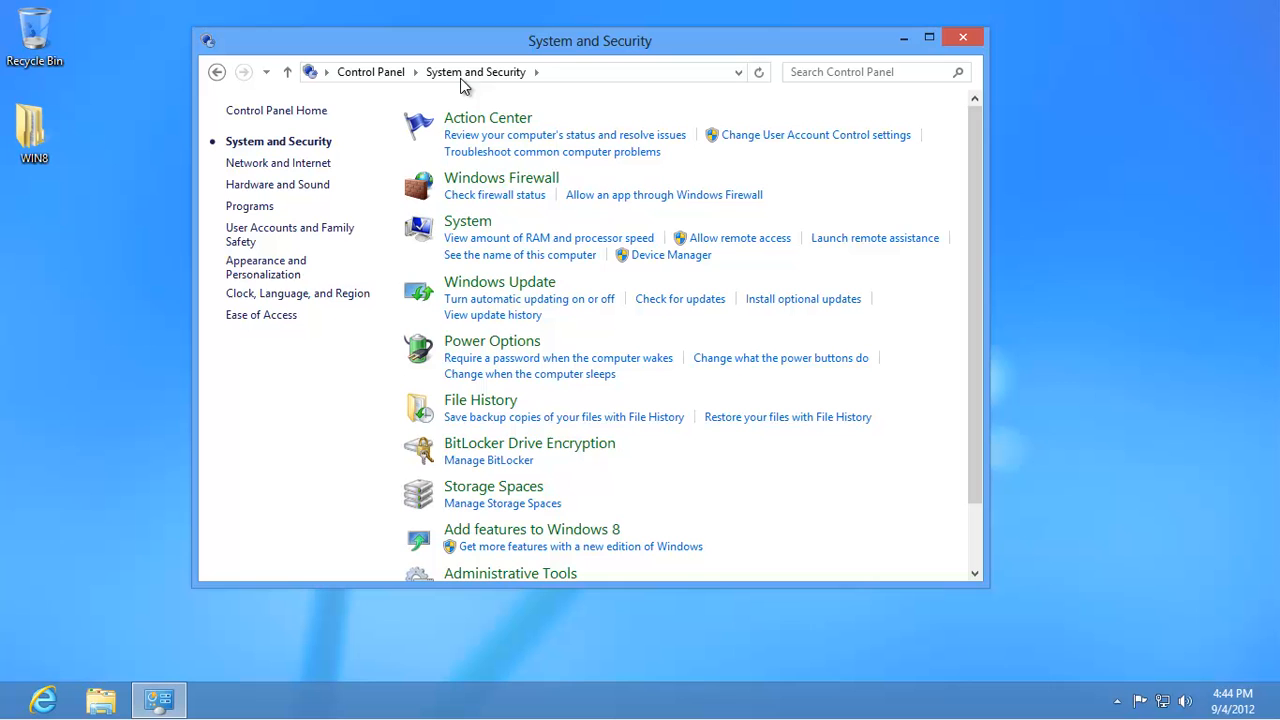
pyautogui.click(501, 177)
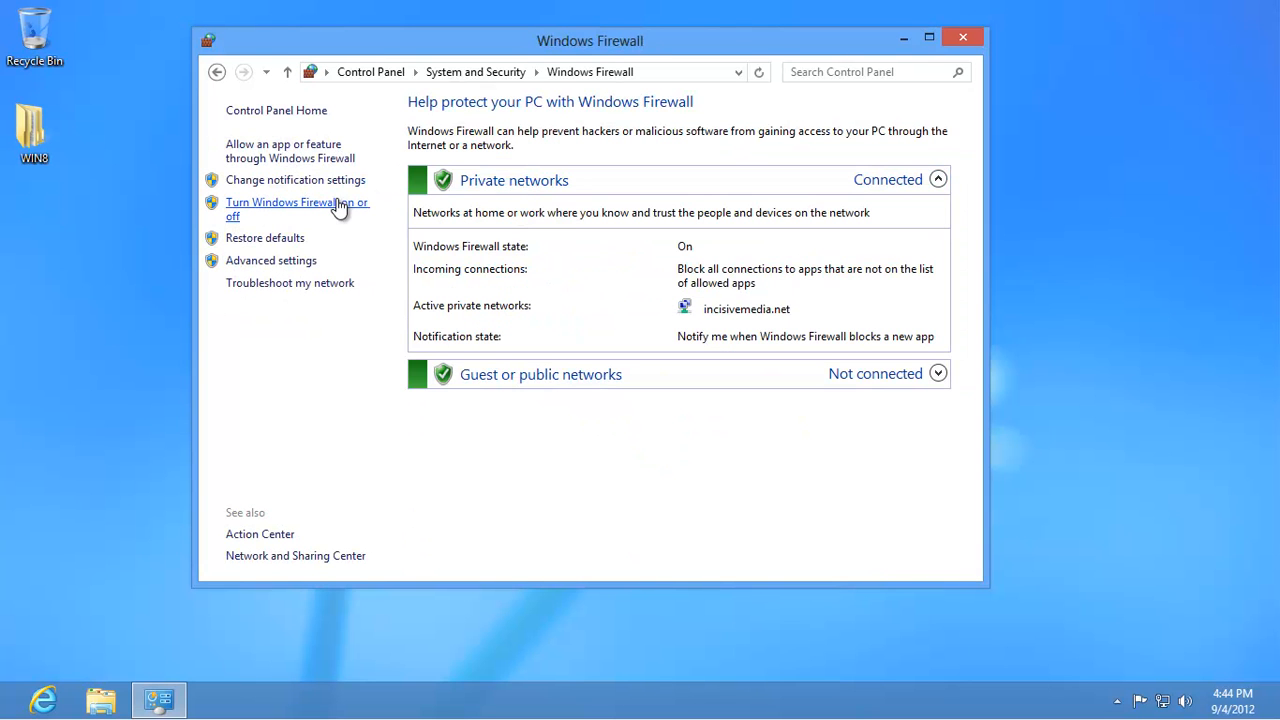
pyautogui.click(290, 209)
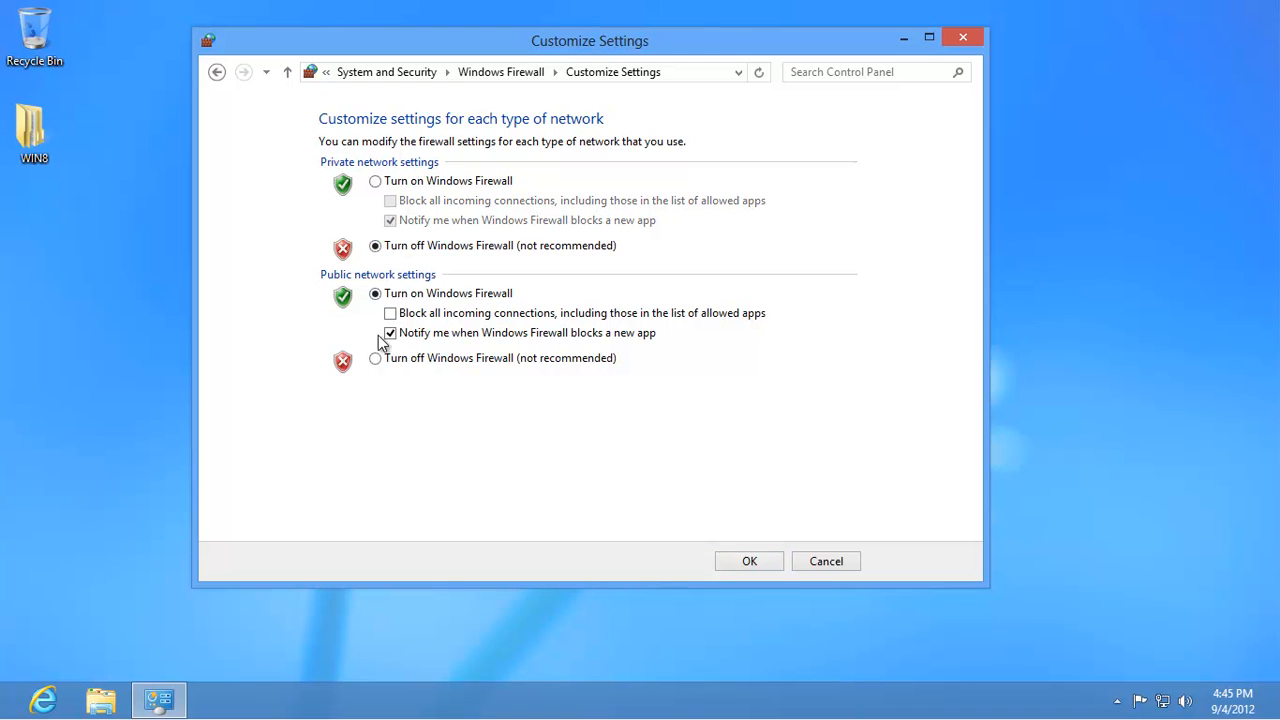
pyautogui.click(749, 560)
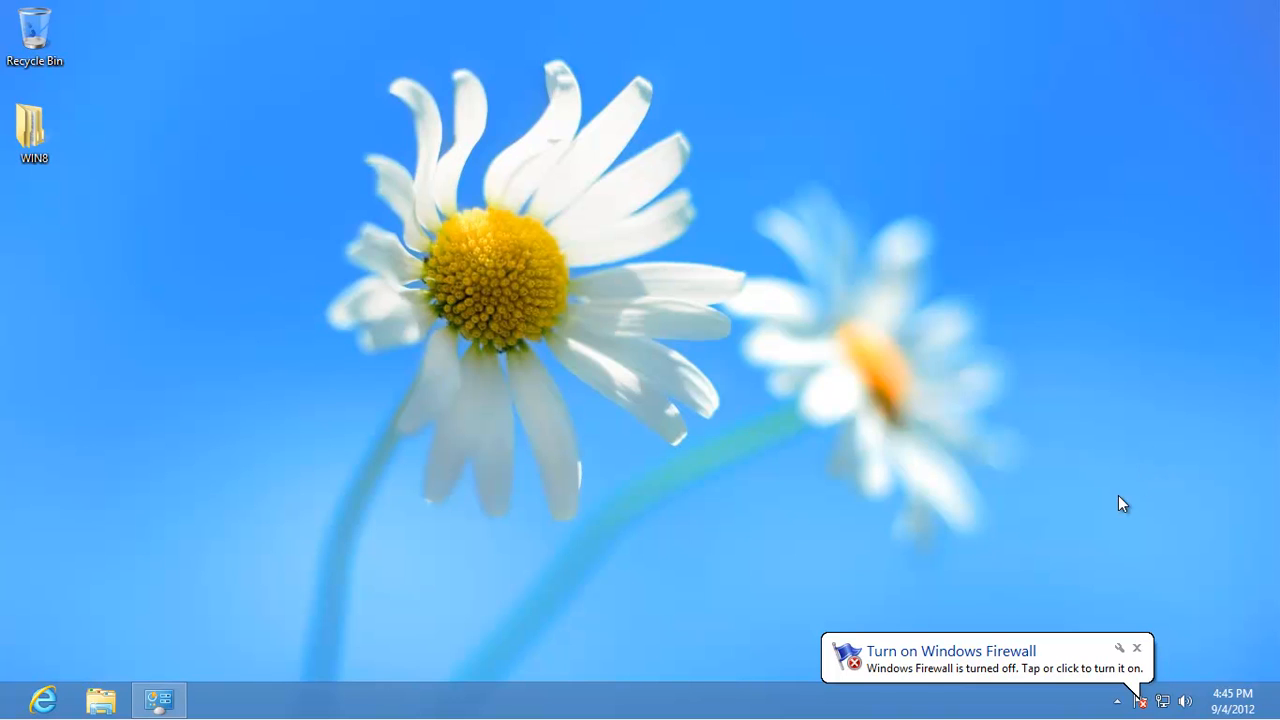
pyautogui.moveTo(1116, 510)
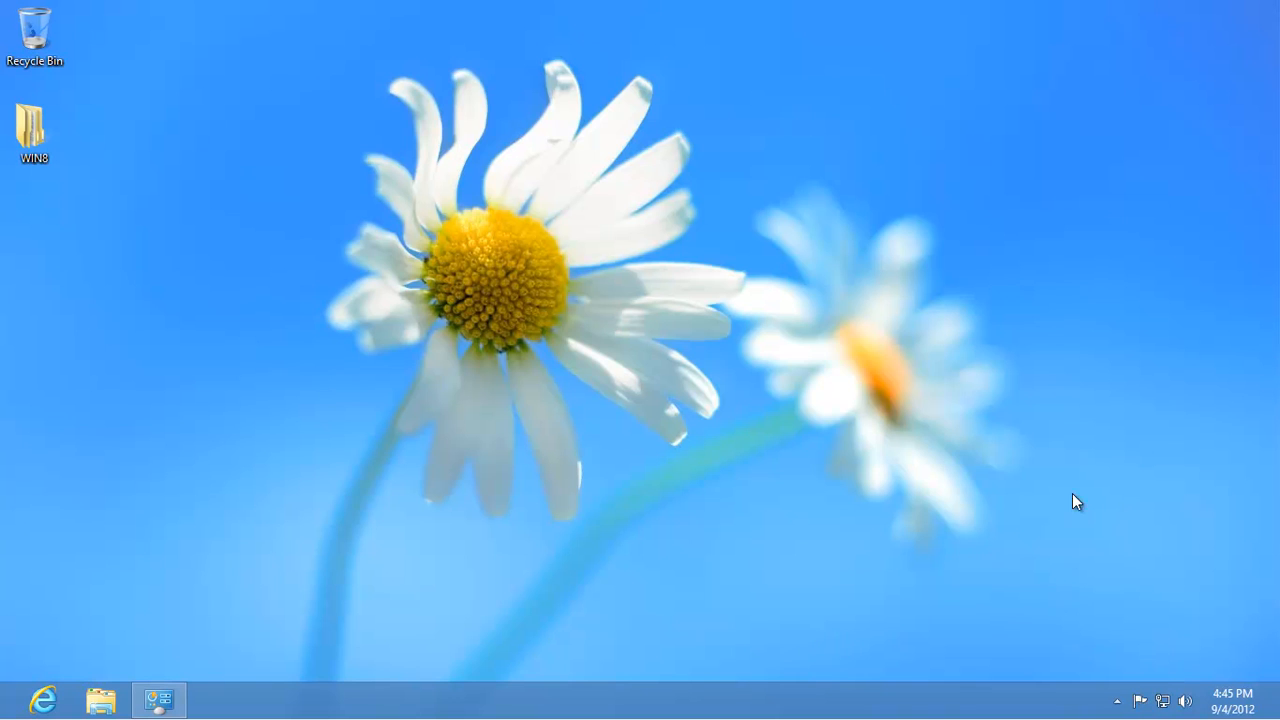
pyautogui.moveTo(1077, 489)
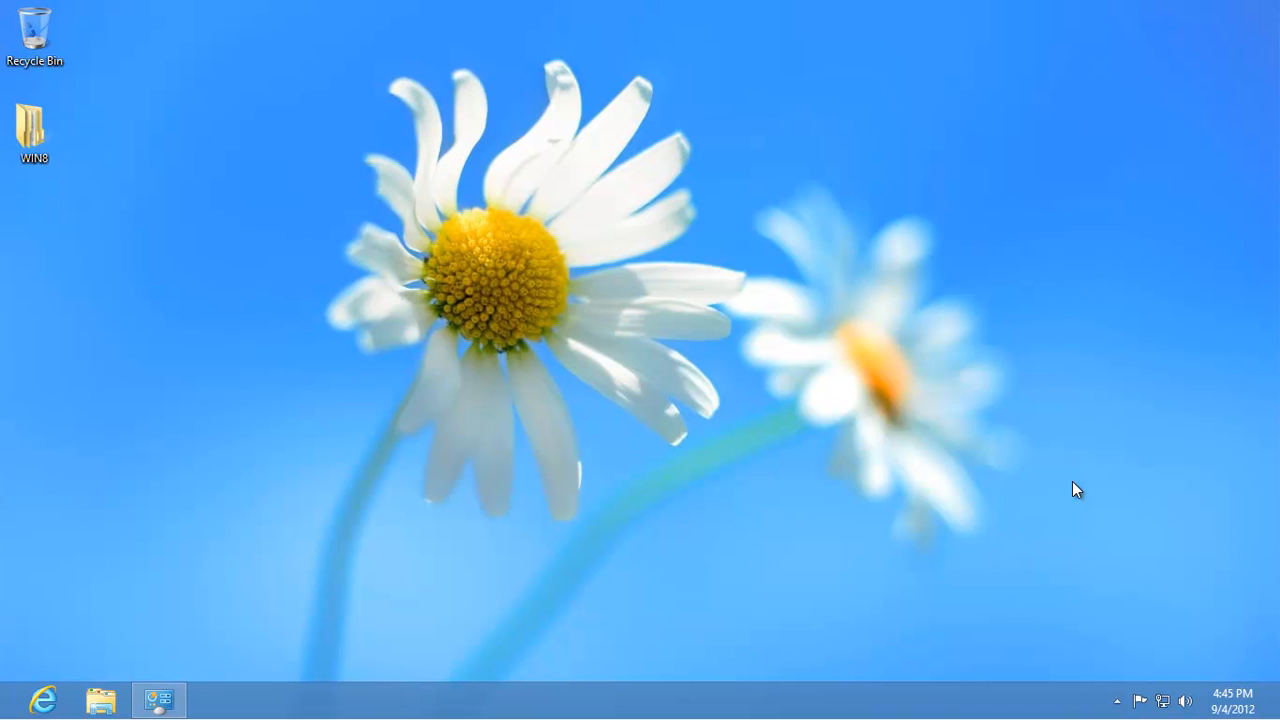
pyautogui.moveTo(273, 574)
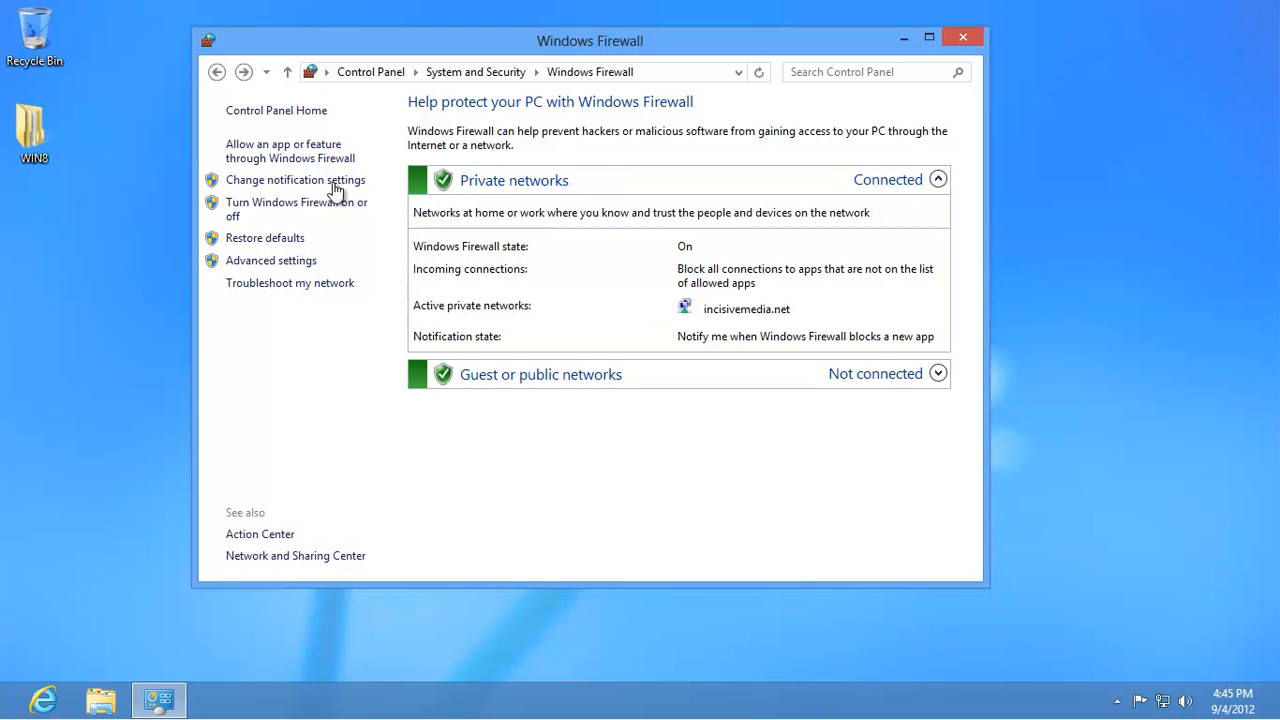
# Turn off Windows Firewall for public networks and close the firewall window.
pyautogui.click(294, 180)
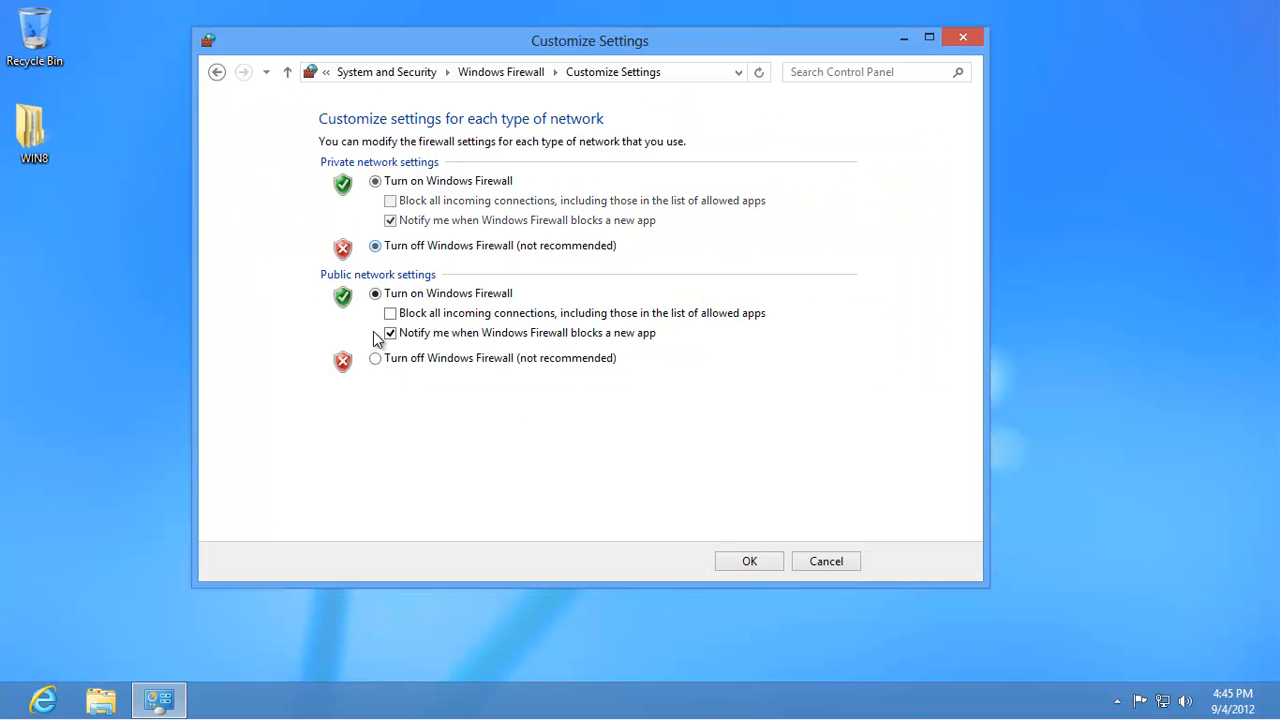
pyautogui.click(749, 561)
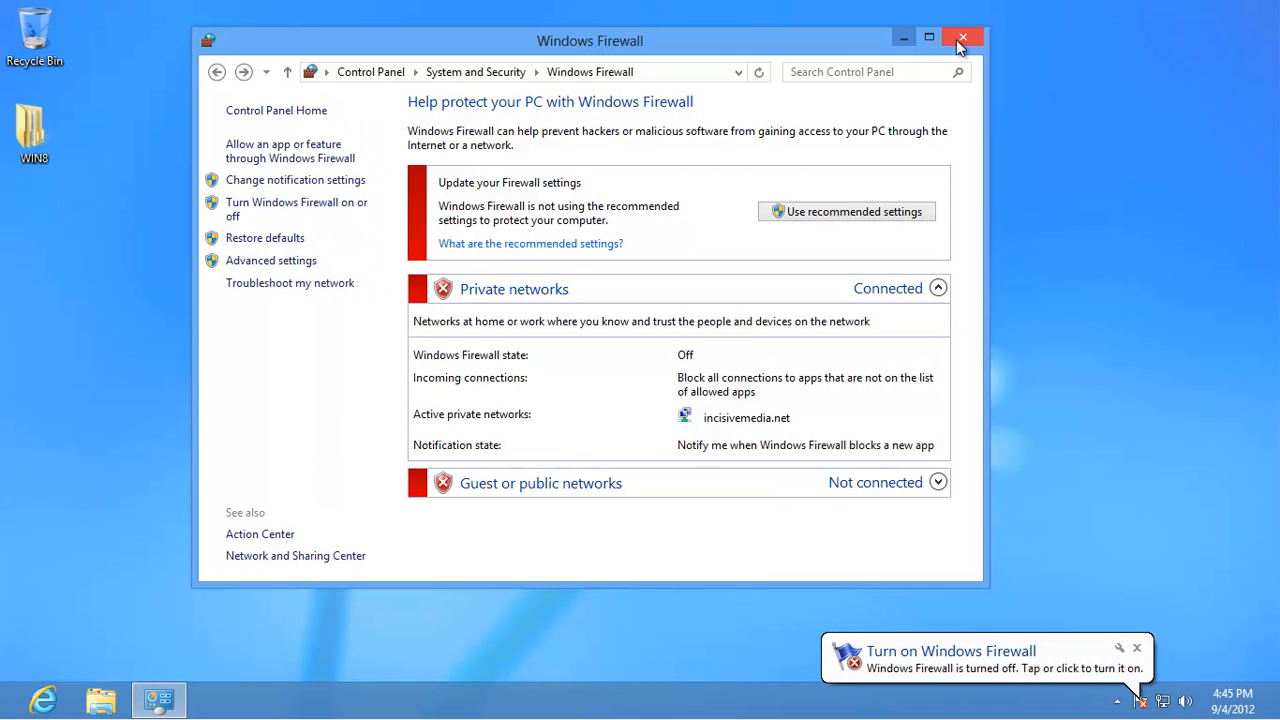
pyautogui.click(964, 30)
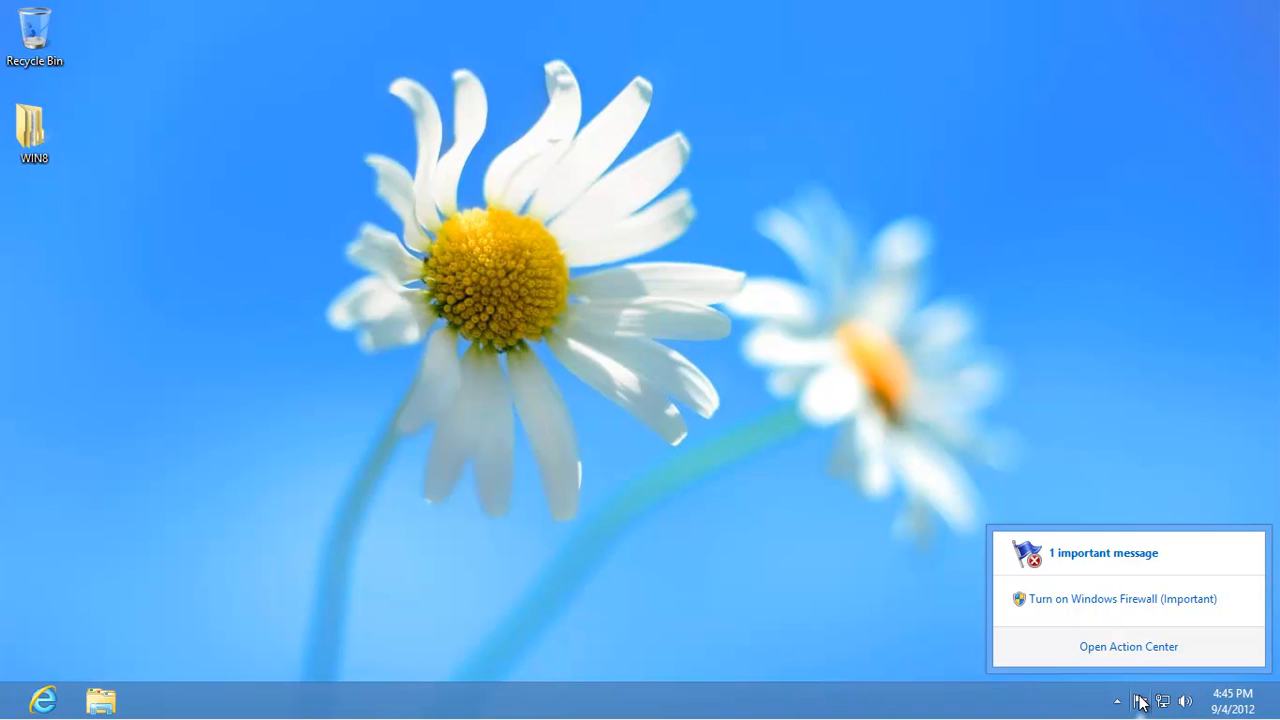
# From the Action Center alert, turn Network firewall back on, clearing all issues.
pyautogui.click(1122, 646)
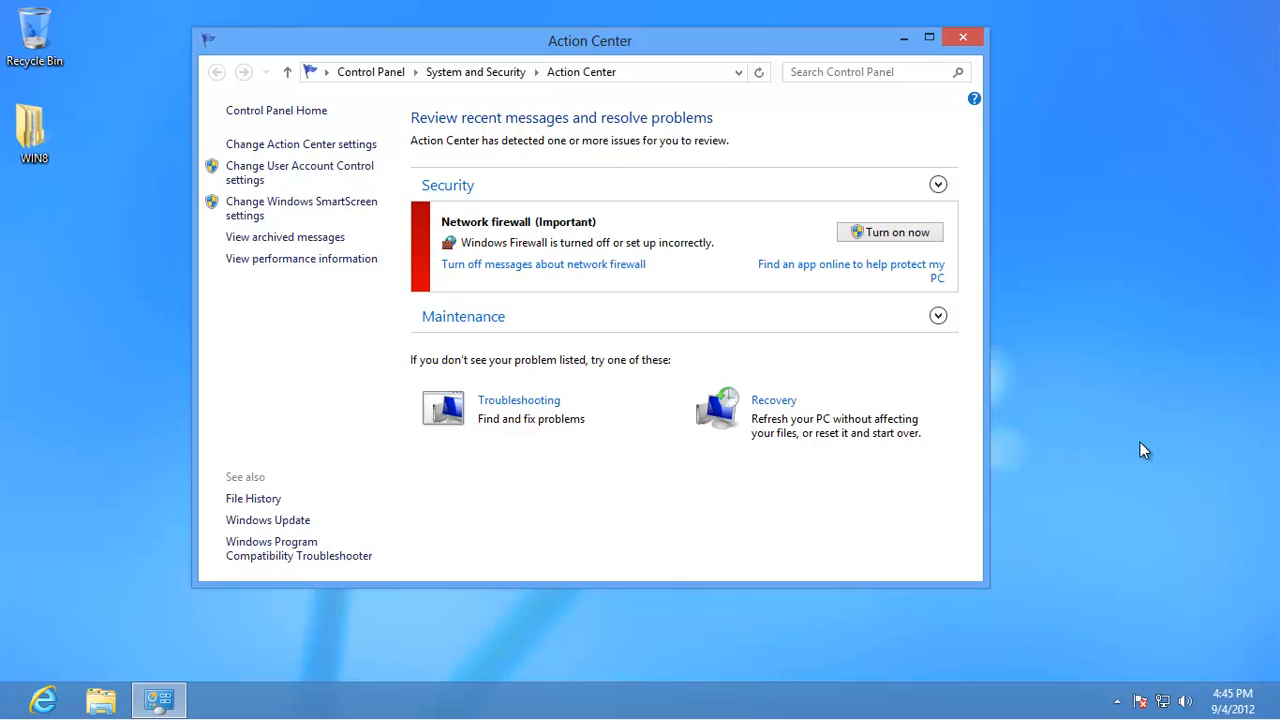
pyautogui.click(889, 232)
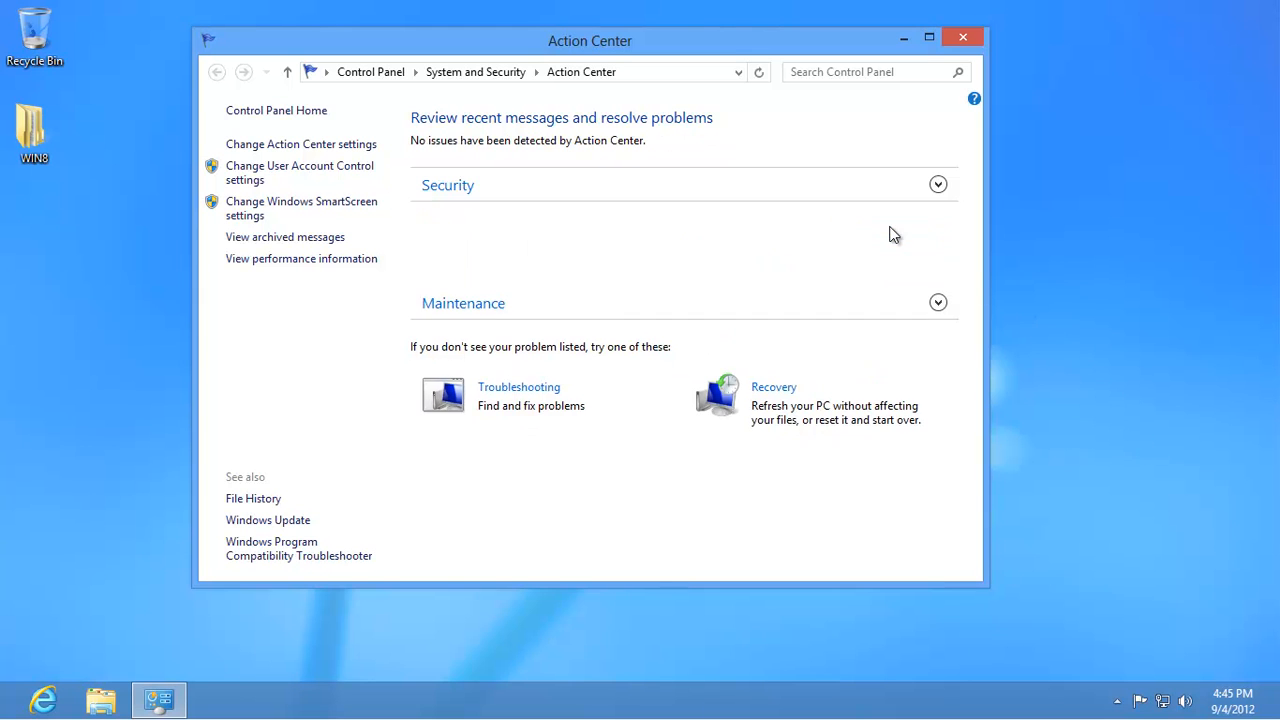
pyautogui.click(937, 184)
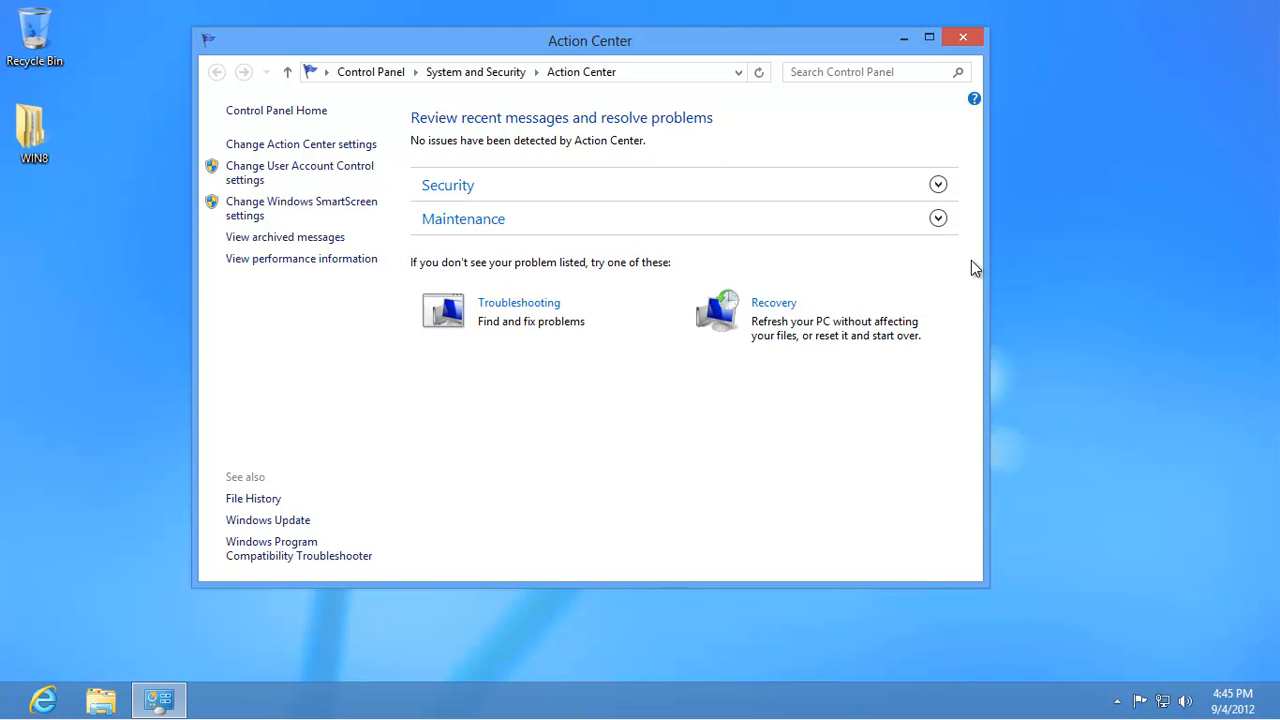